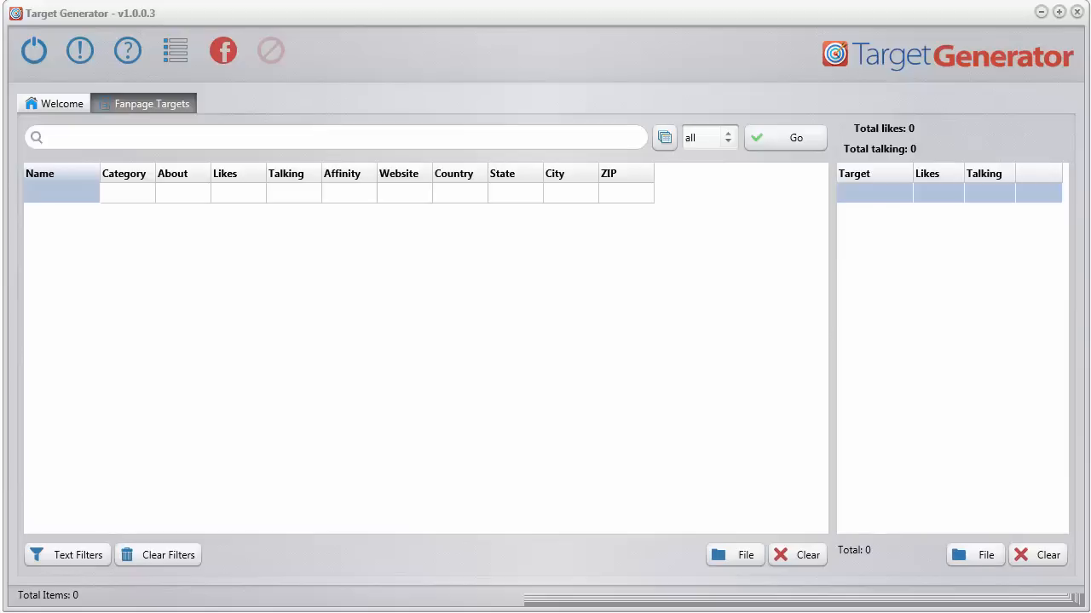
mouse_move(325, 42)
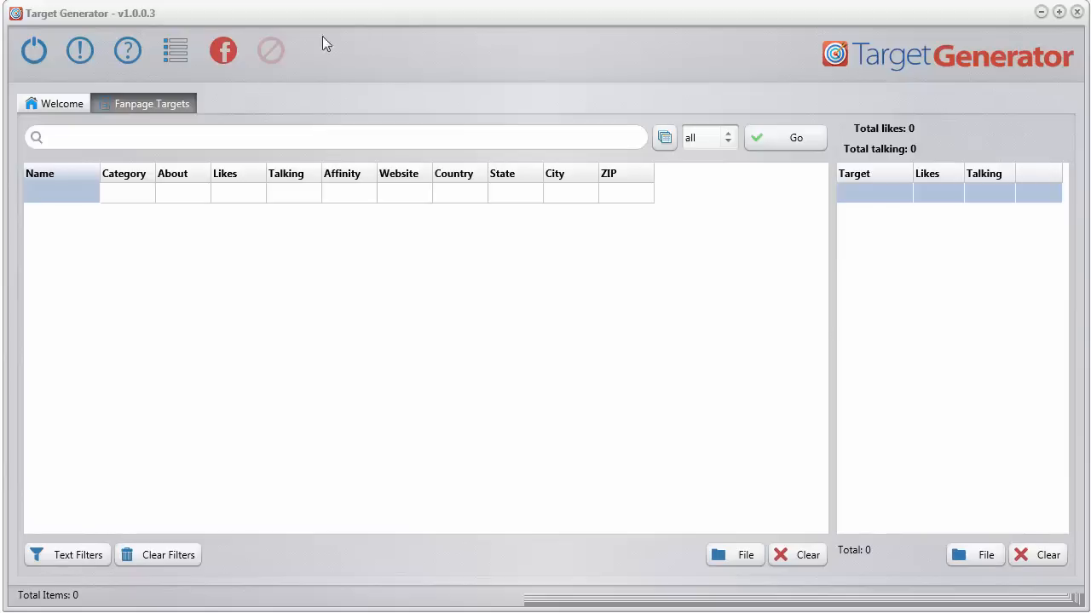
Log in to Facebook from Target Generator to enable fan page searches.
left_click(222, 50)
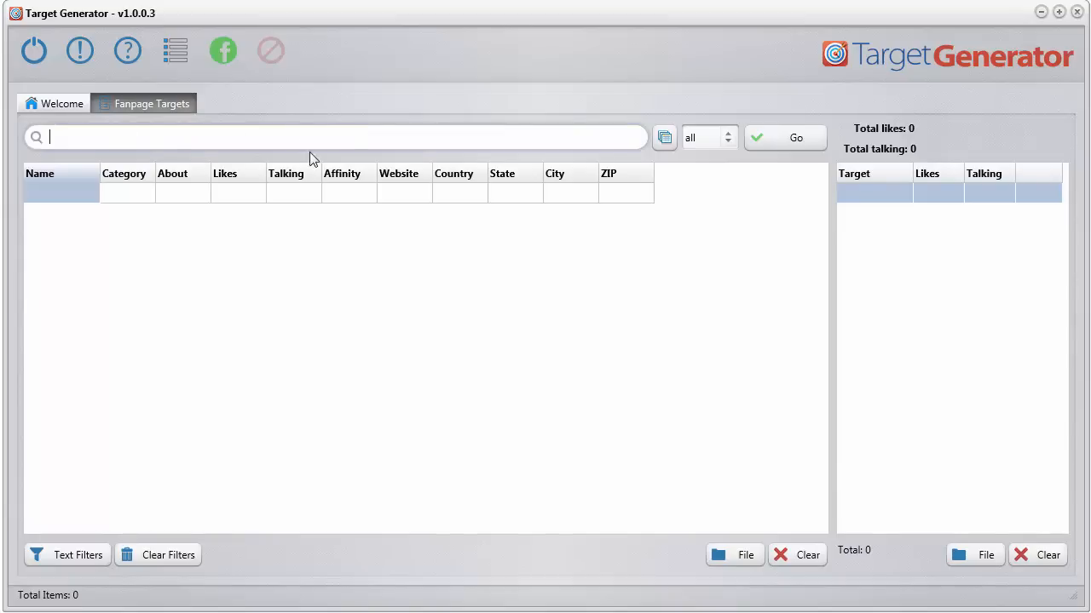
Start a fan page search for 'nurse'.
type("n")
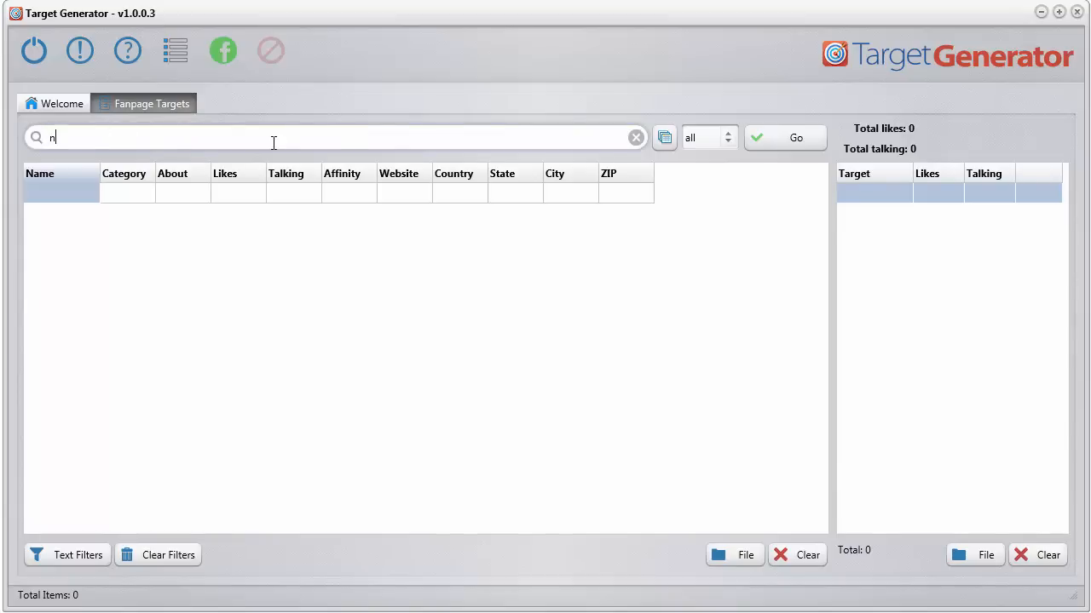
left_click(784, 137)
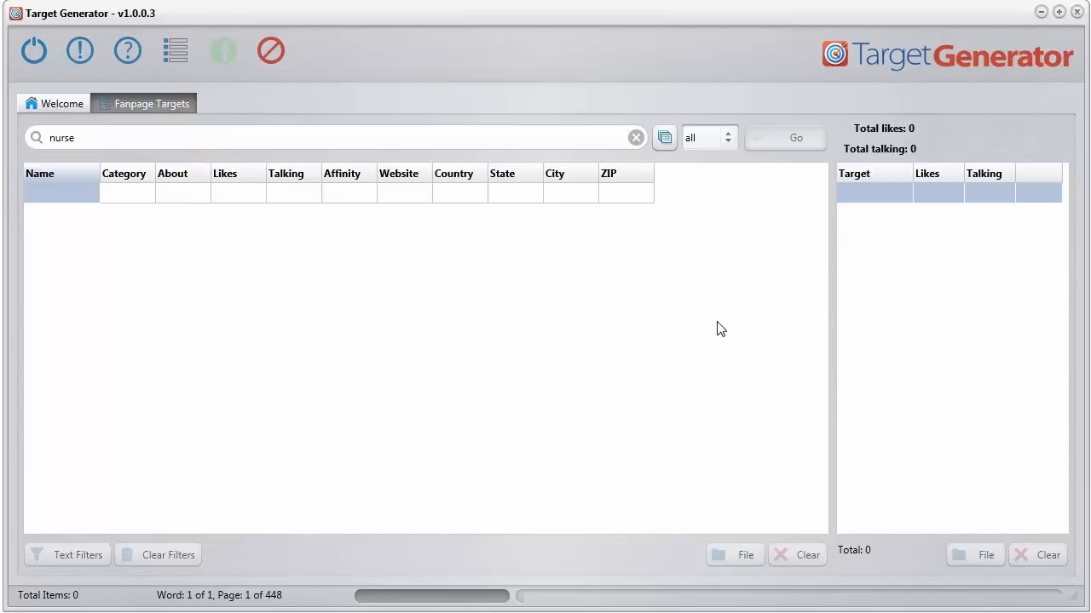
left_click(795, 137)
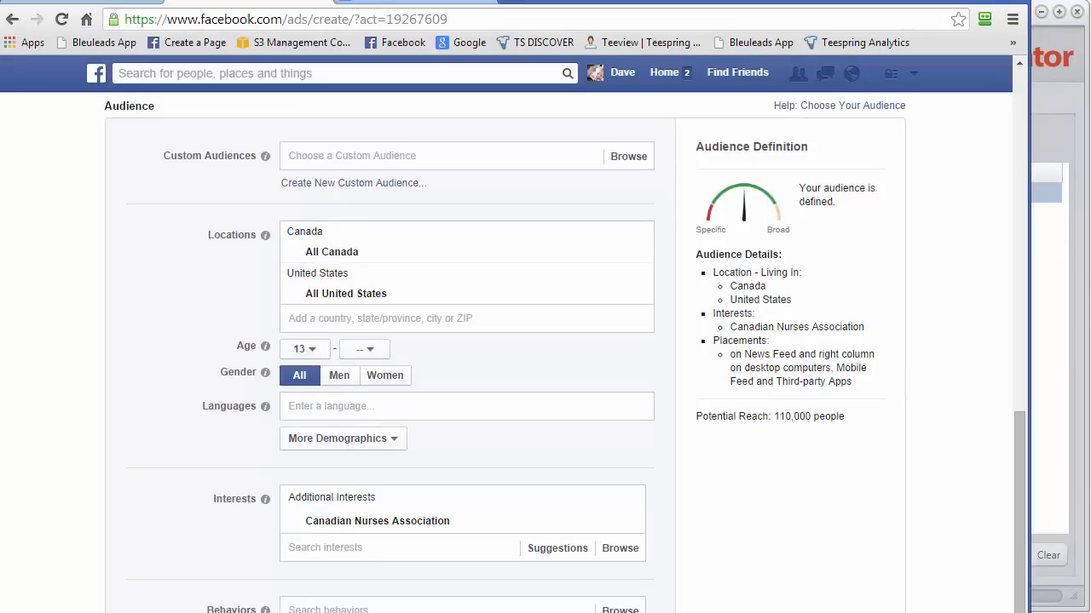
mouse_move(241, 543)
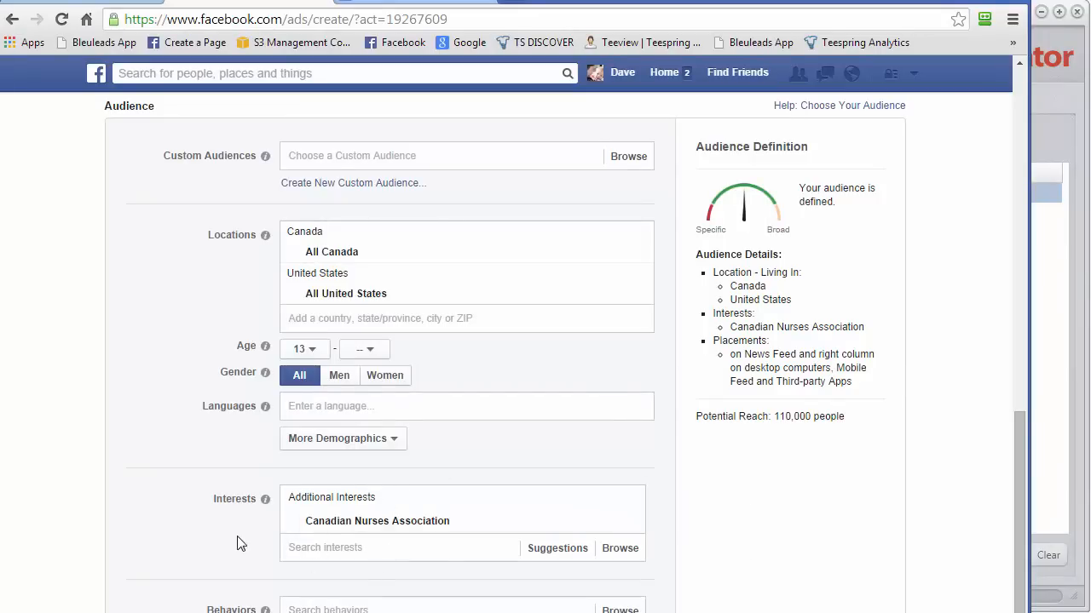
mouse_move(216, 558)
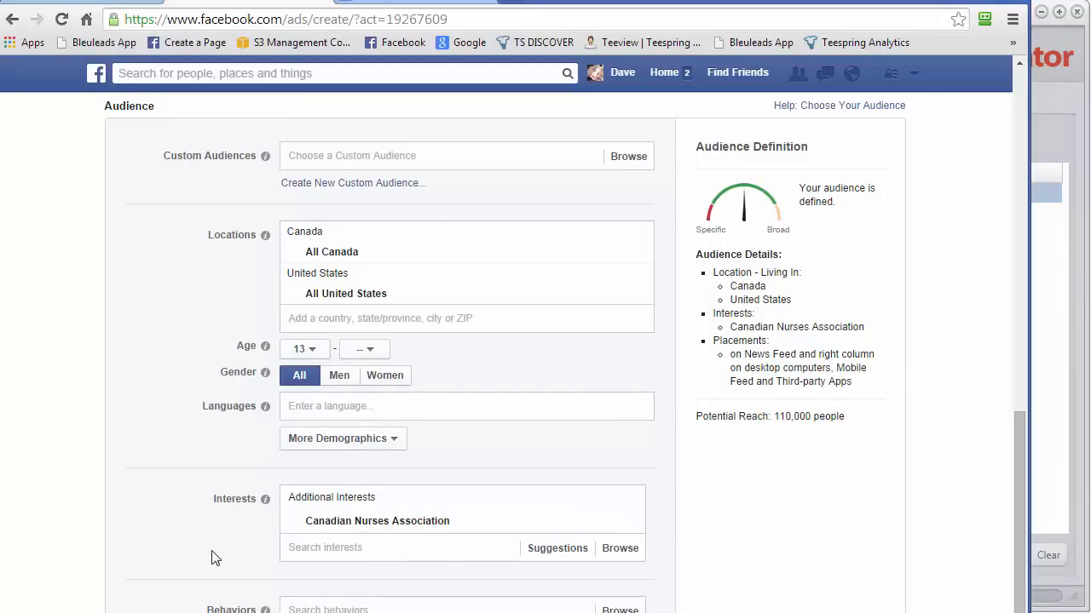
mouse_move(341, 587)
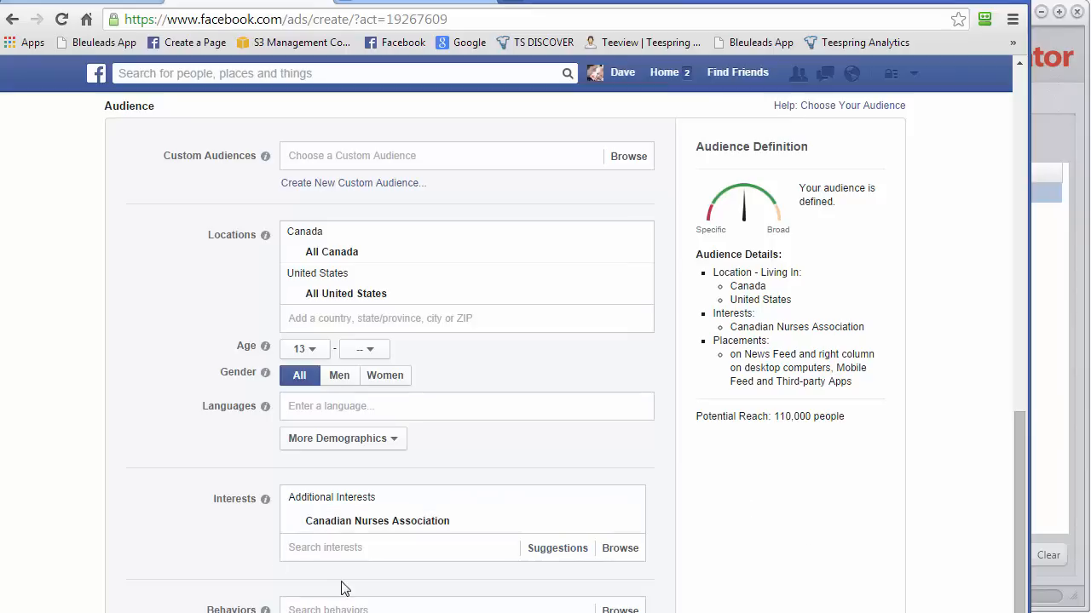
mouse_move(191, 542)
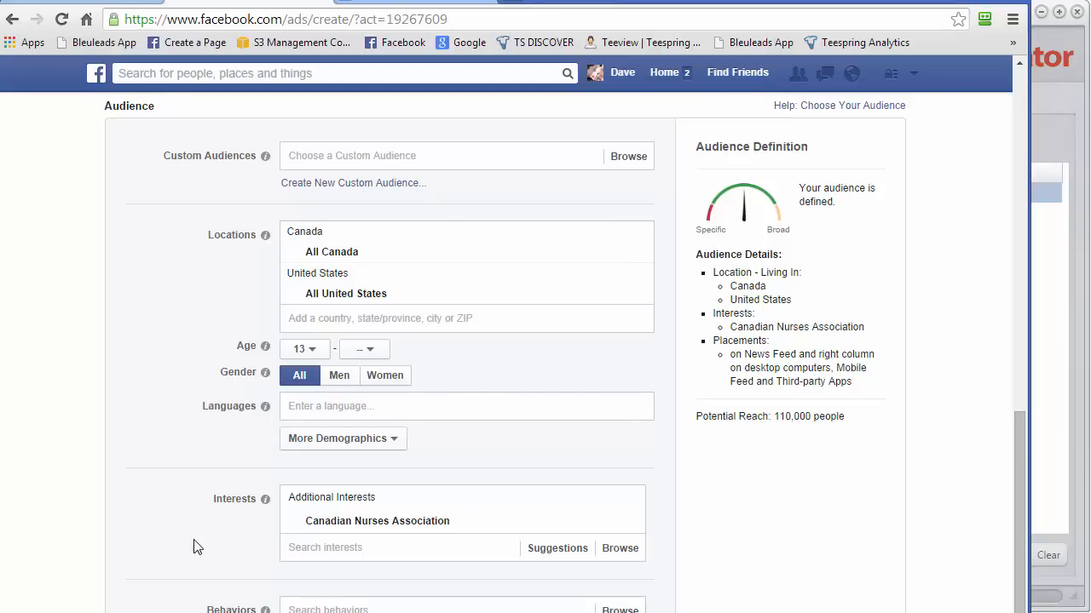
mouse_move(809, 246)
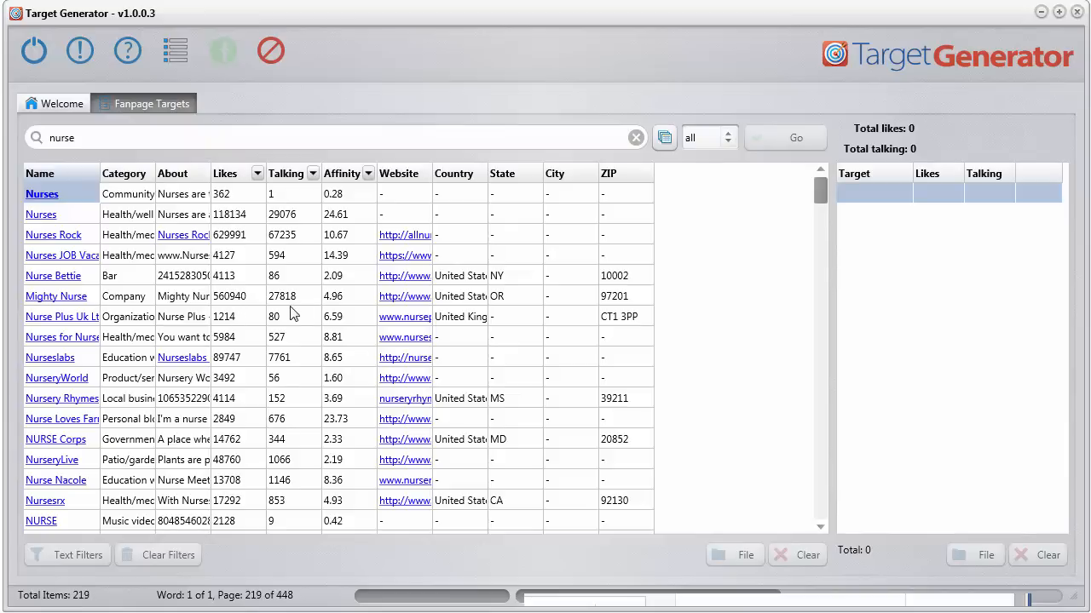
Sort the 314 nurse fan pages by affinity, highest first.
left_click(341, 173)
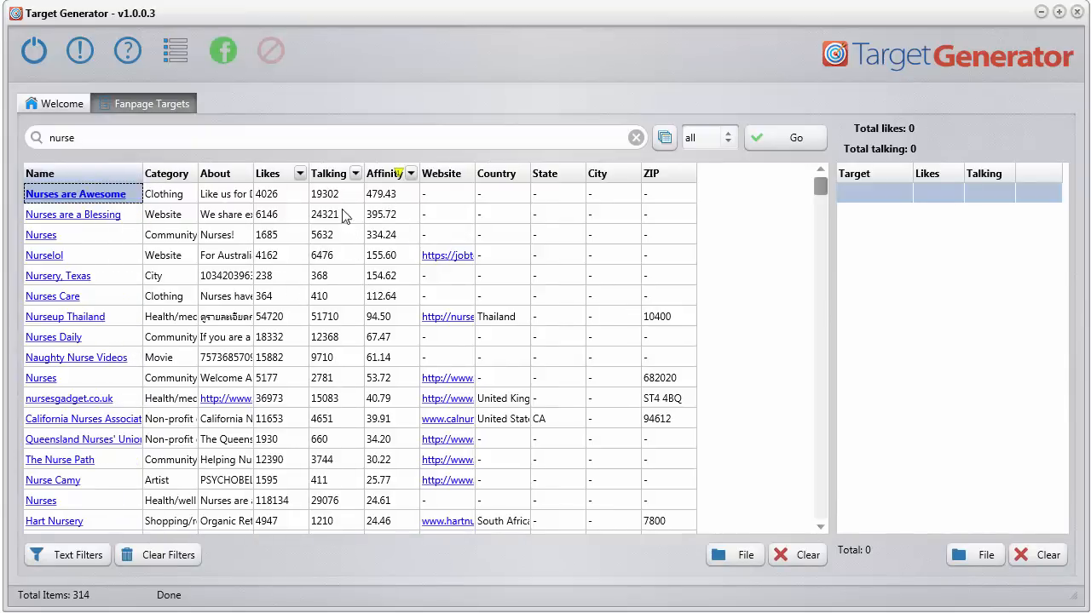
mouse_move(381, 202)
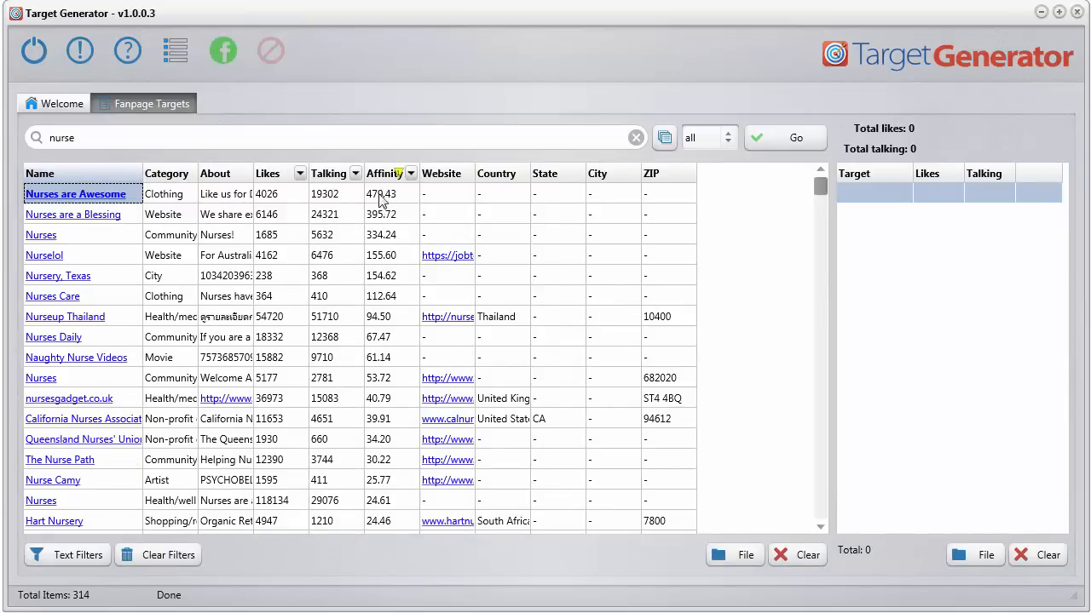
Add the 236 top-affinity nurse pages as targets and copy them to the clipboard.
left_click(385, 194)
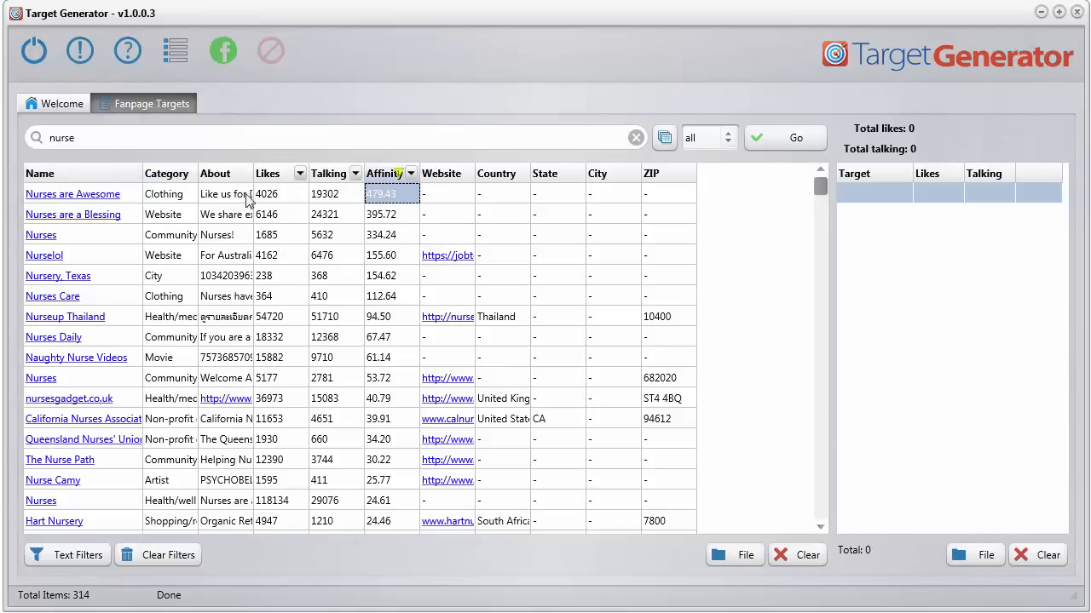
mouse_move(349, 231)
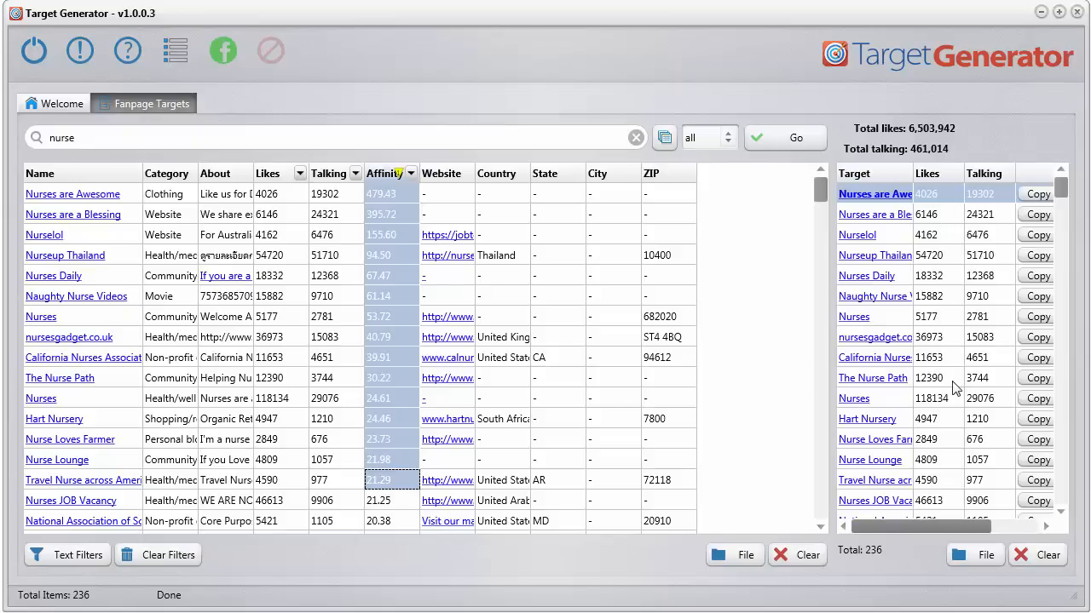
mouse_move(931, 136)
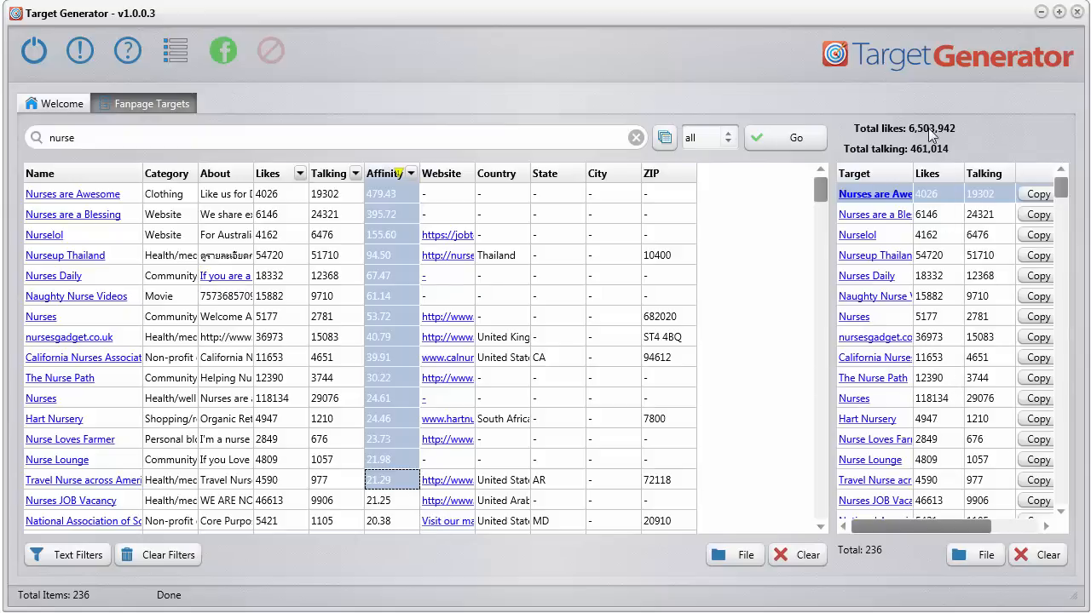
mouse_move(967, 136)
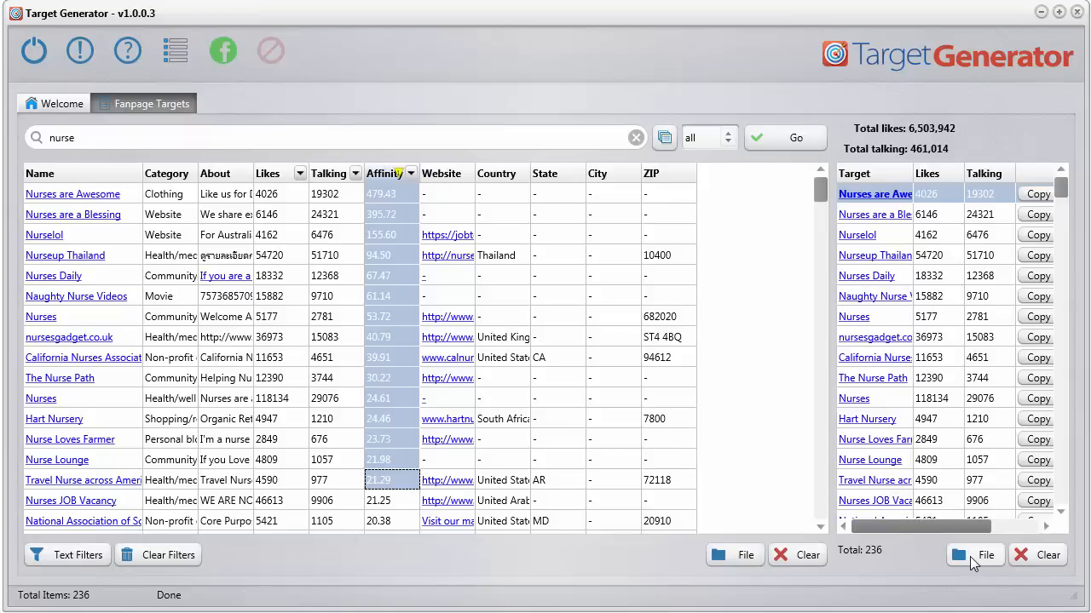
left_click(665, 138)
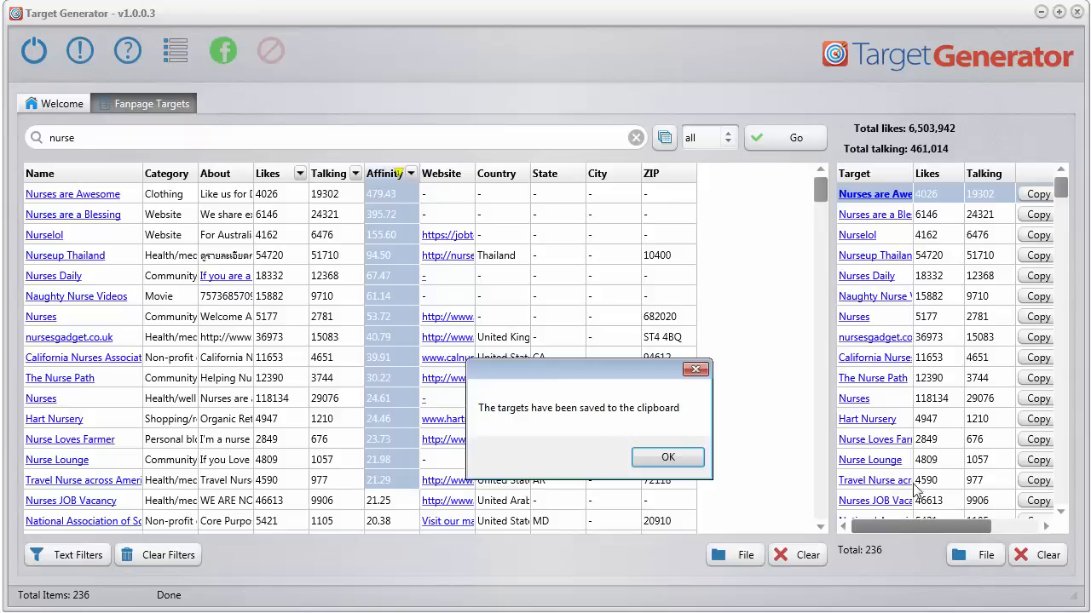
left_click(667, 457)
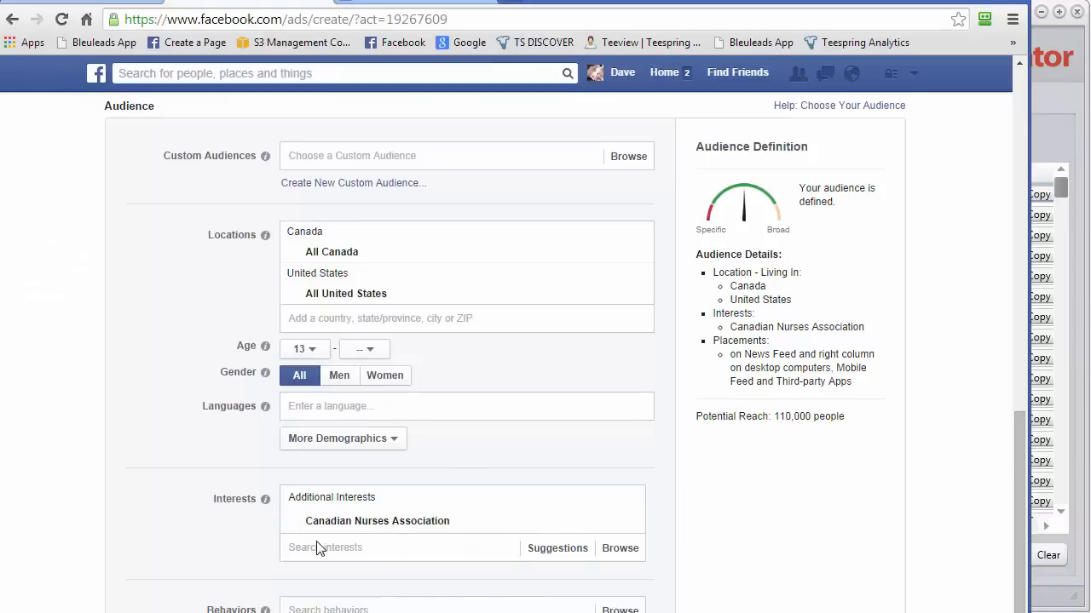
Paste the copied nurse pages into the audience interests and scroll through them.
left_click(401, 547)
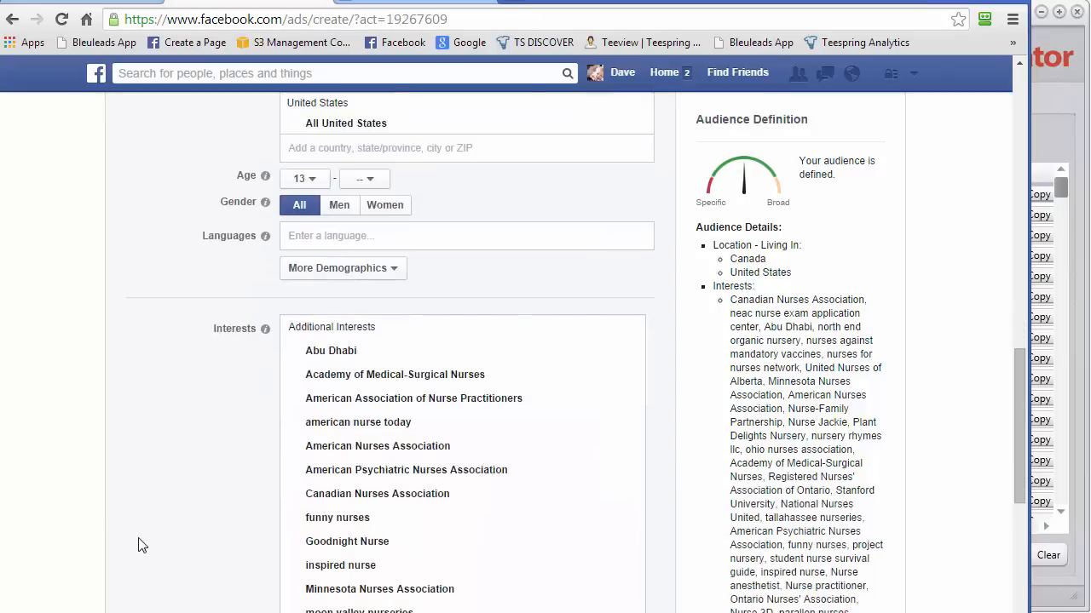
scroll("down", 3)
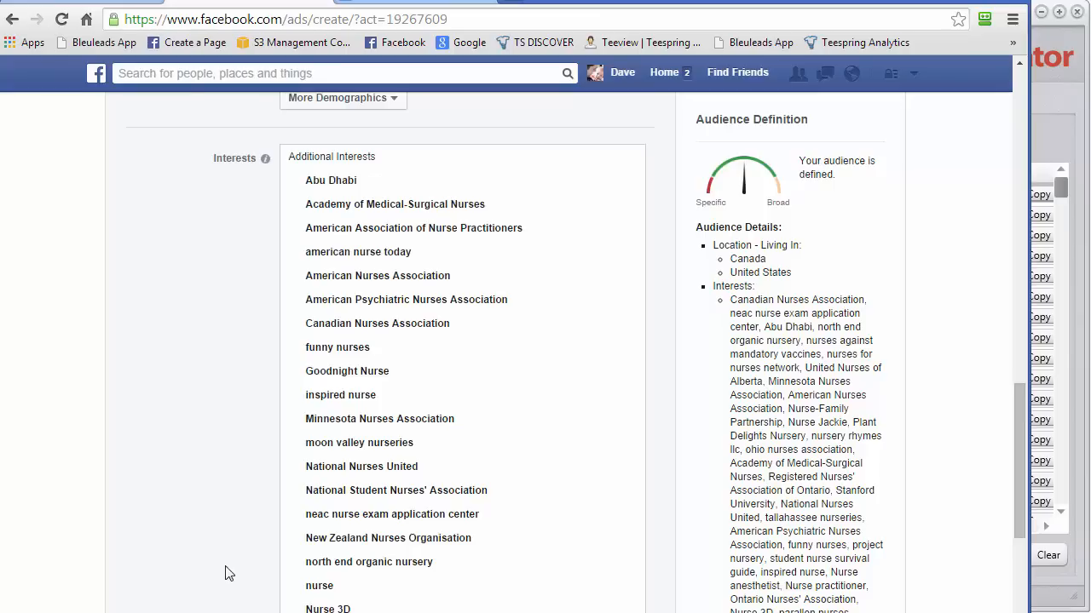
mouse_move(224, 568)
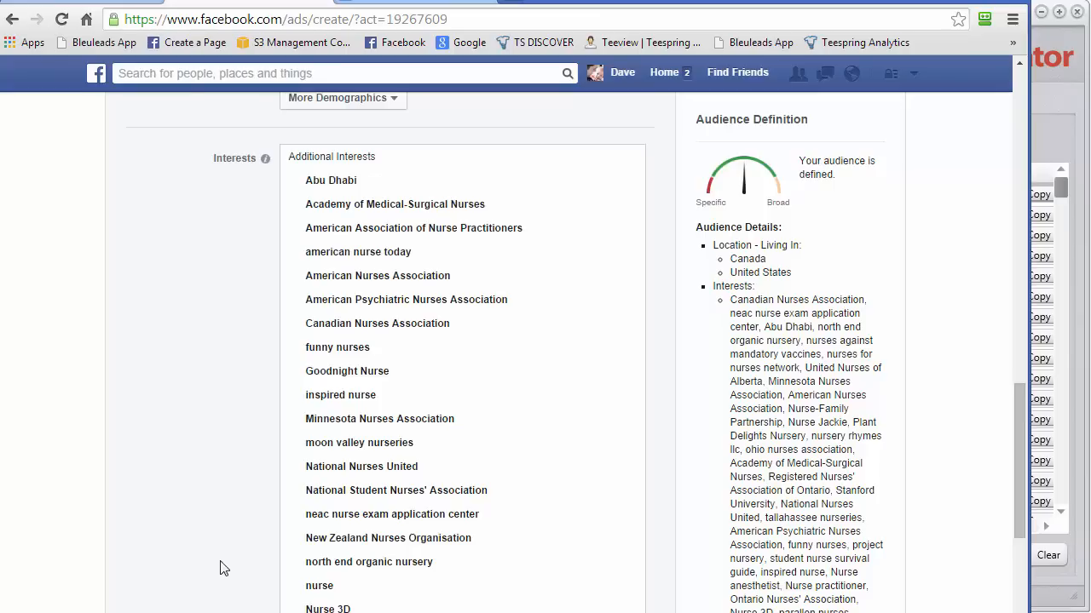
mouse_move(1080, 94)
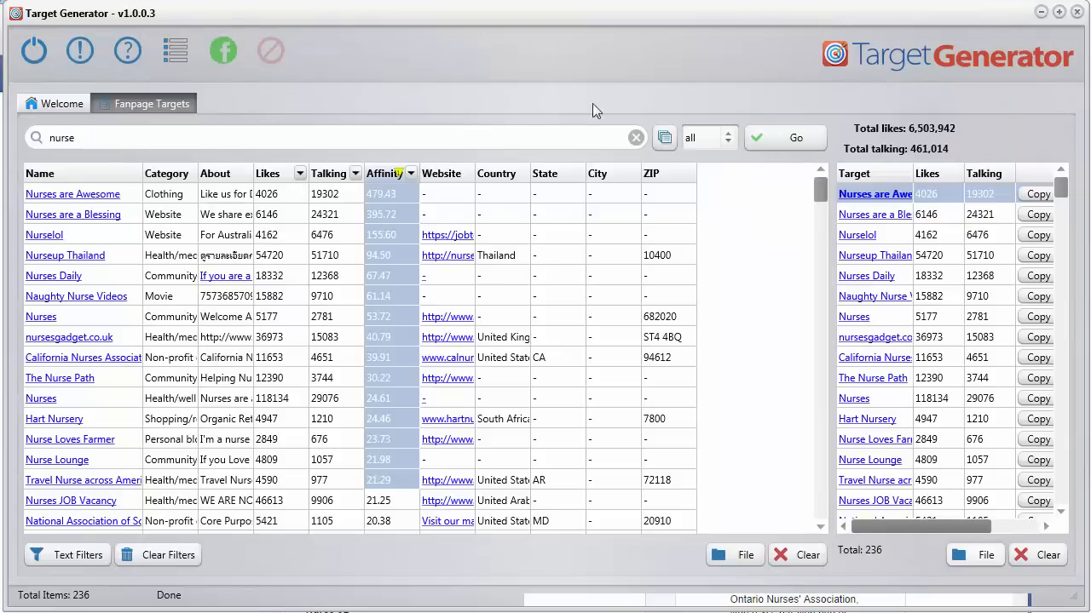
mouse_move(546, 197)
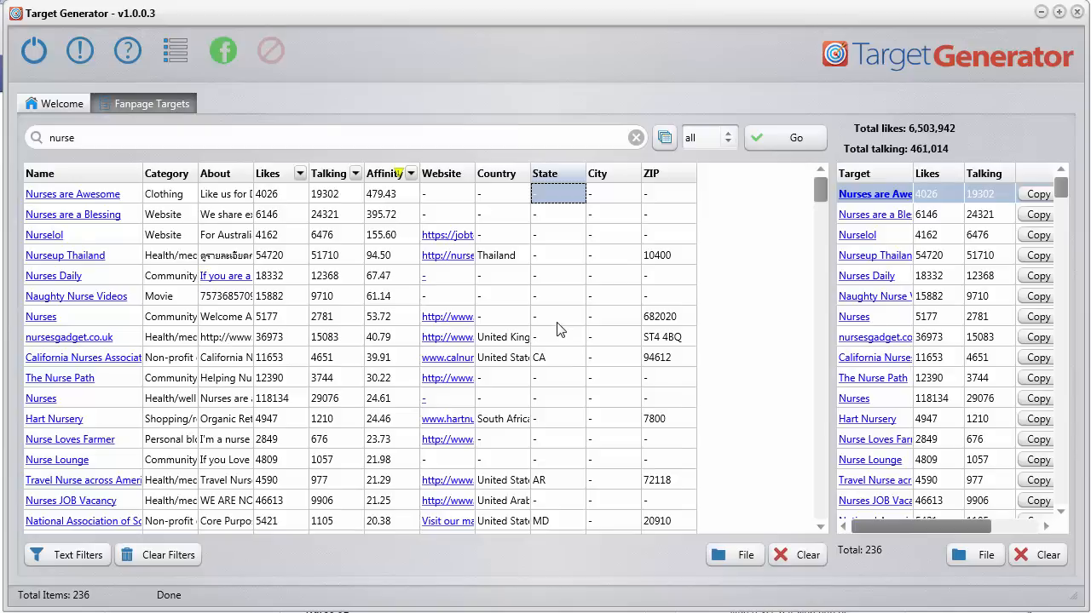
mouse_move(708, 469)
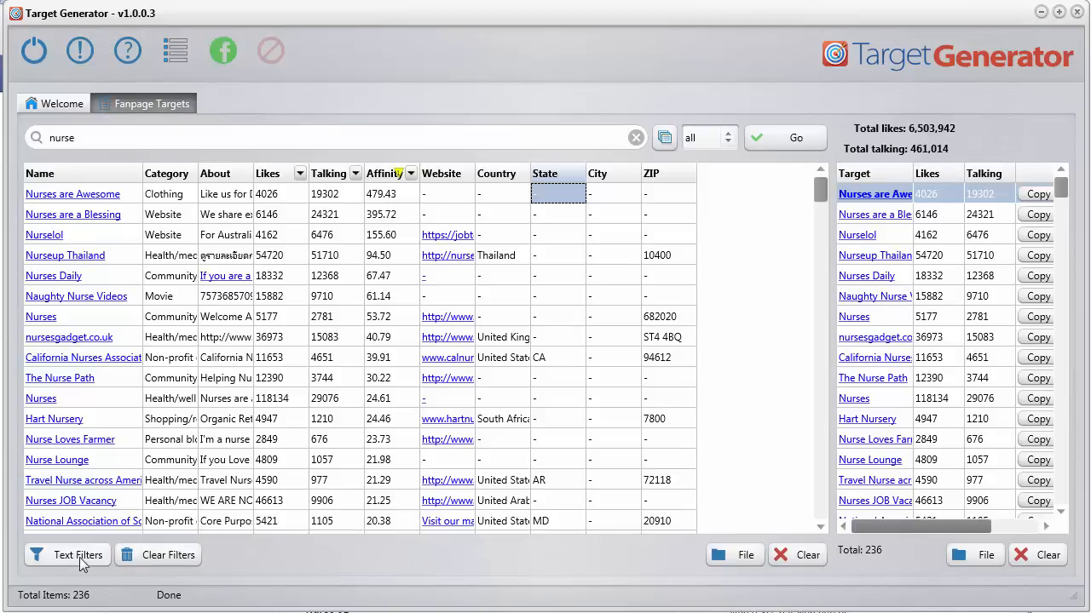
Apply the default power-word text filter to narrow results to 50 nurse pages.
left_click(67, 555)
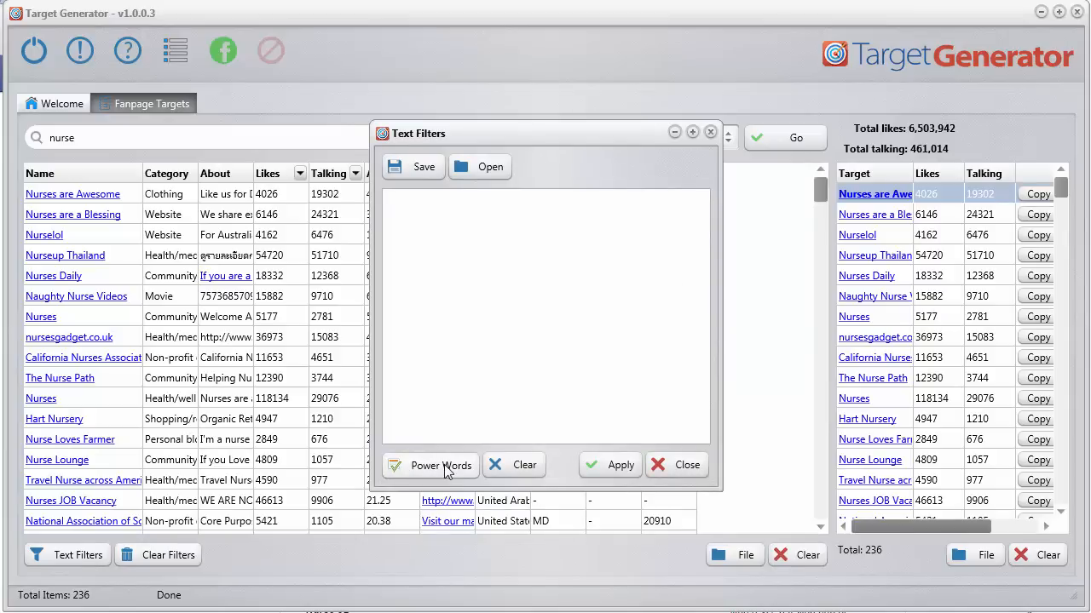
left_click(440, 466)
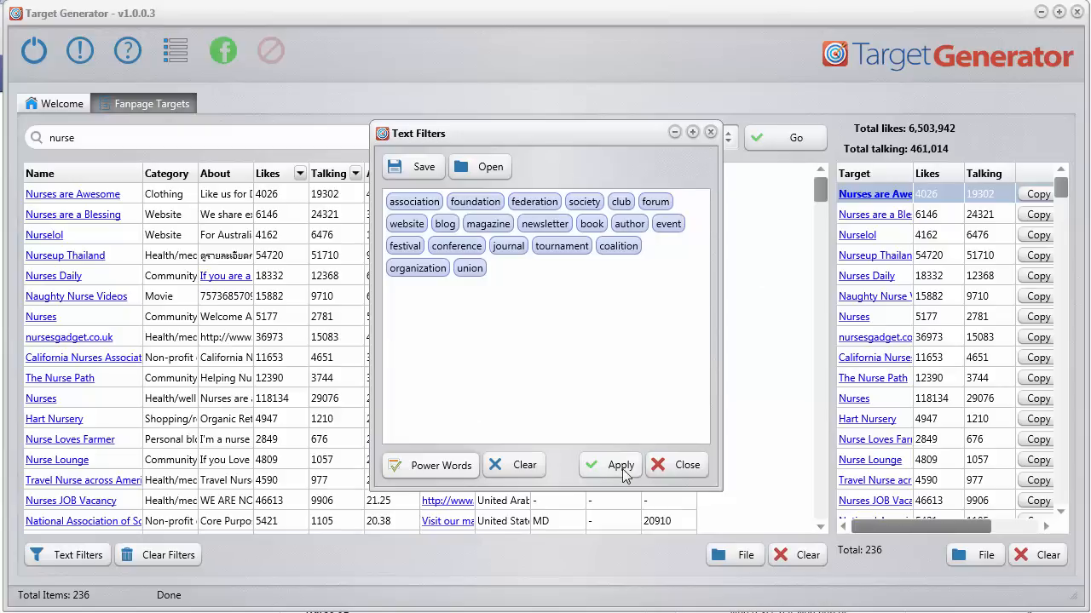
mouse_move(750, 282)
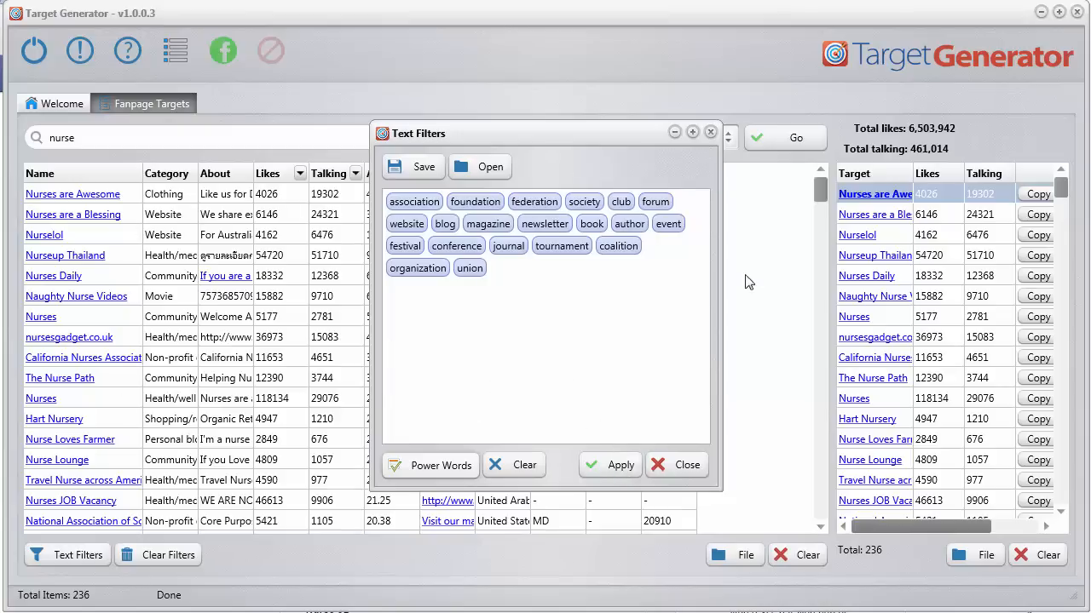
mouse_move(403, 213)
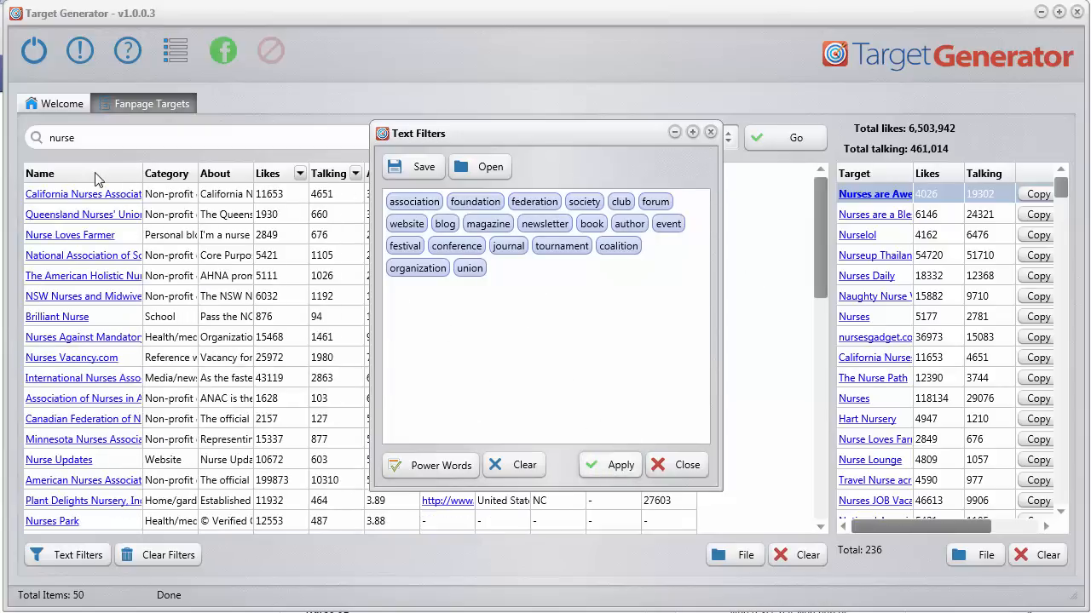
mouse_move(224, 417)
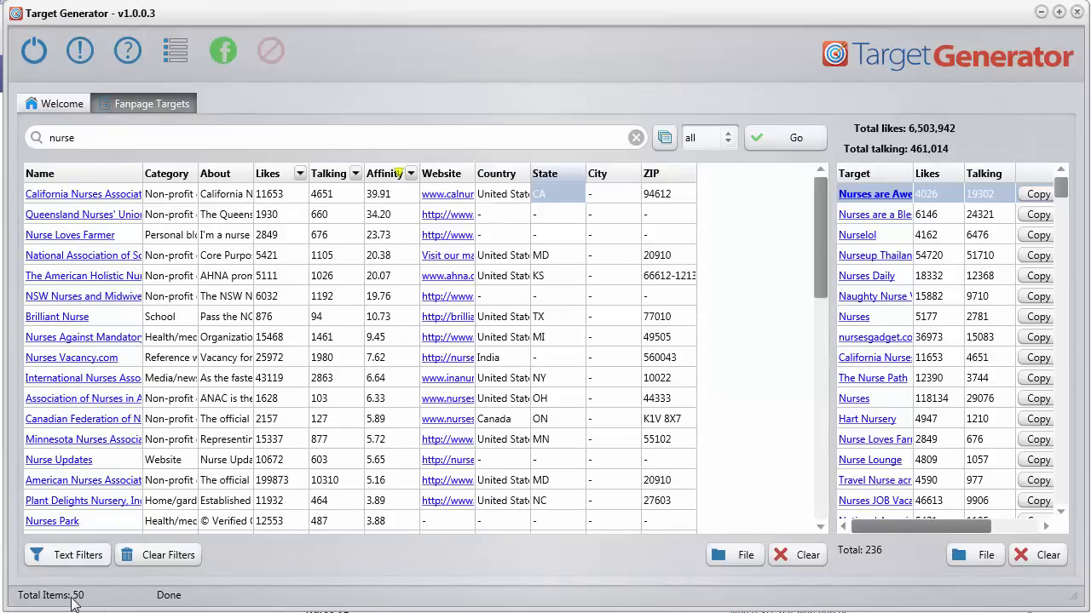
left_click(68, 555)
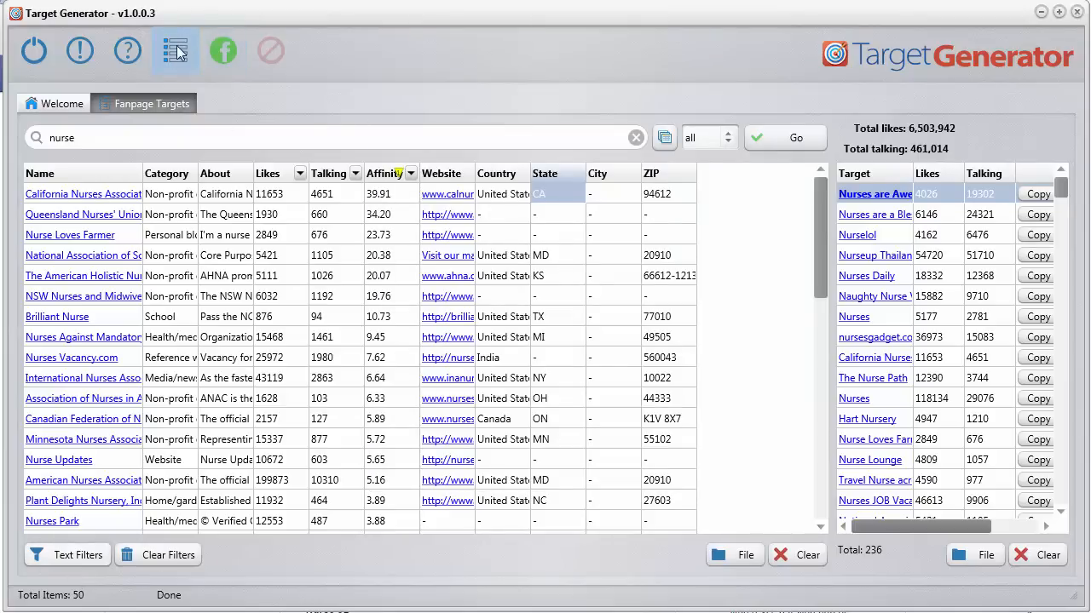
View the power keywords, then clear all fan page results while keeping 236 targets.
left_click(175, 50)
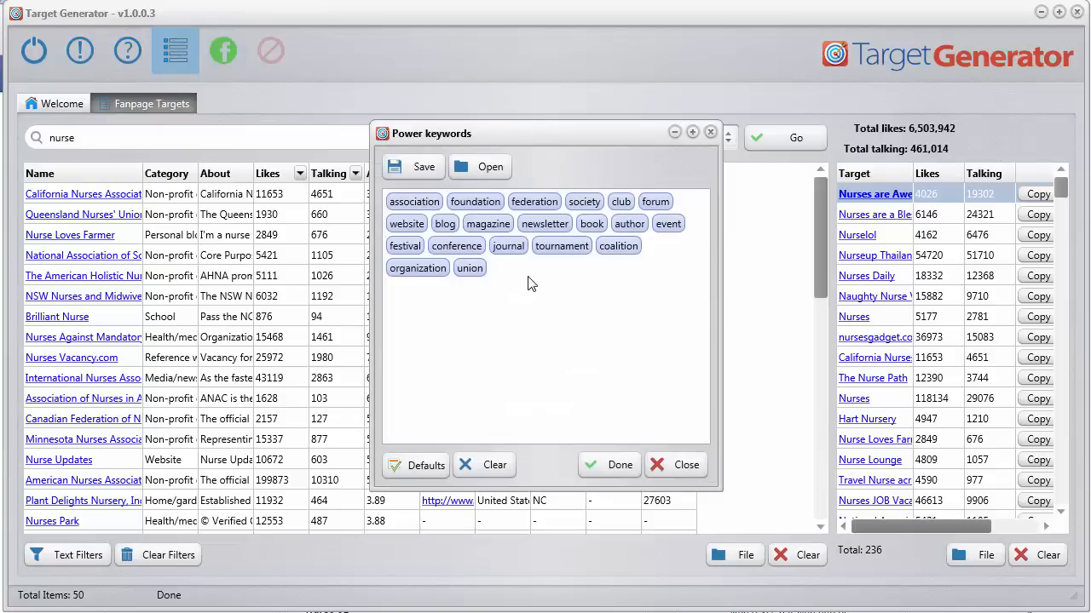
mouse_move(530, 290)
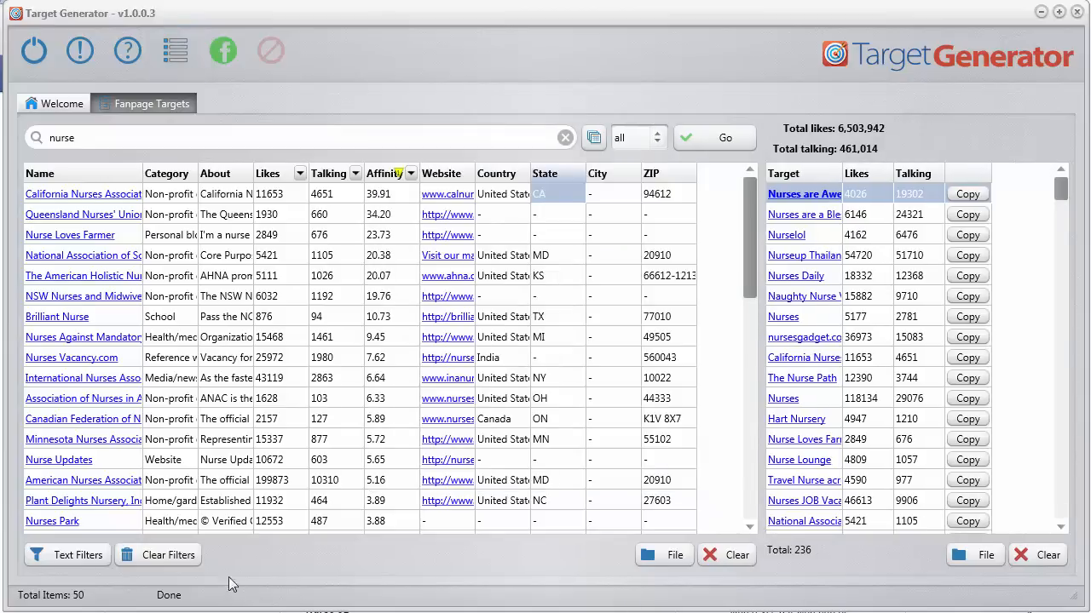
left_click(725, 555)
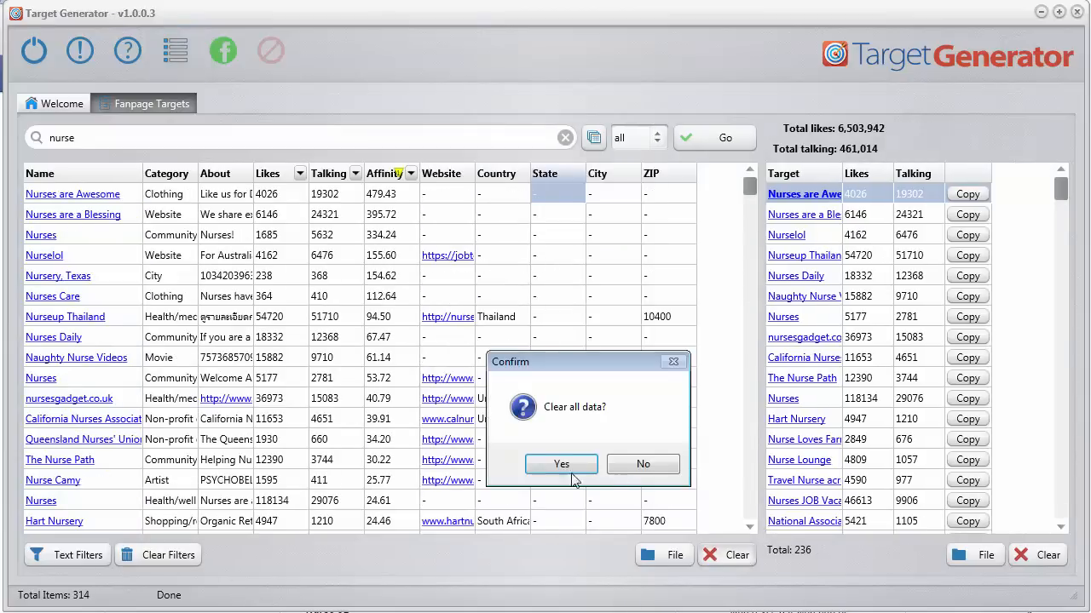
left_click(561, 463)
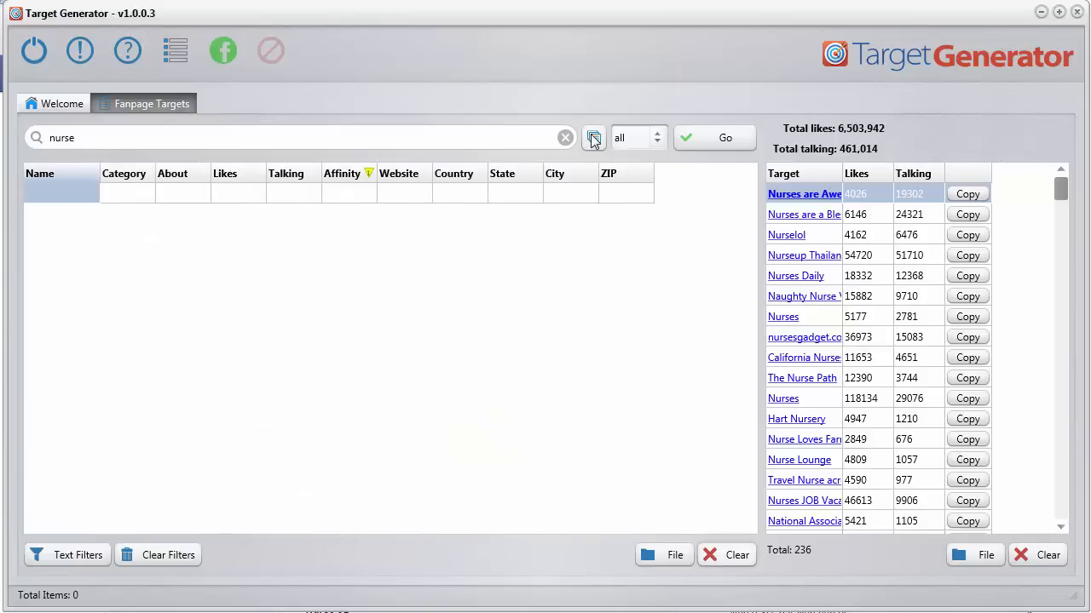
left_click(592, 137)
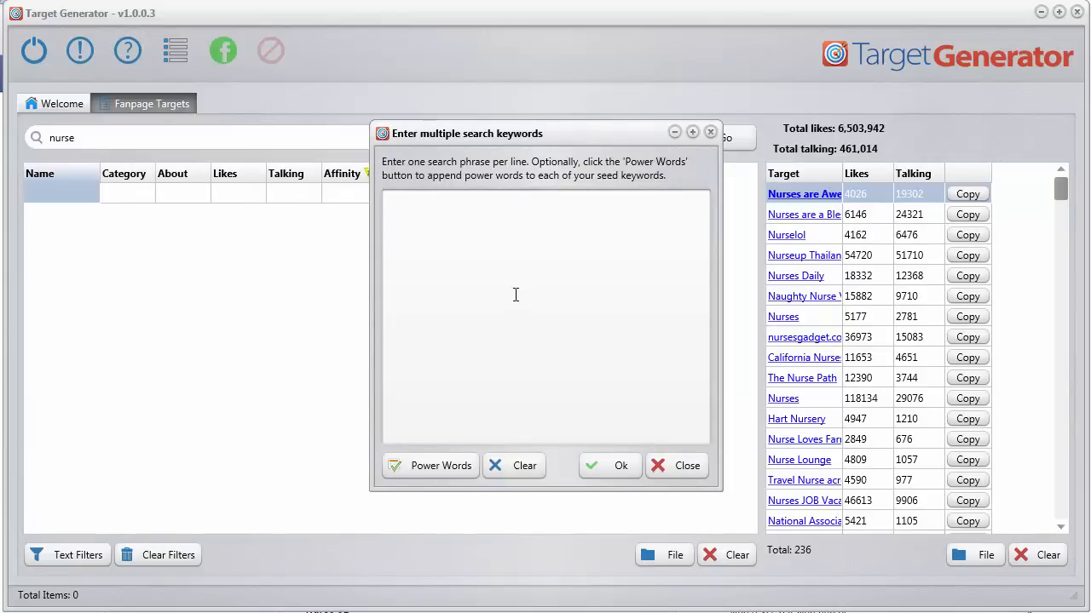
Search fan pages for both 'nurse association' and 'nurse foundation'.
type("nur")
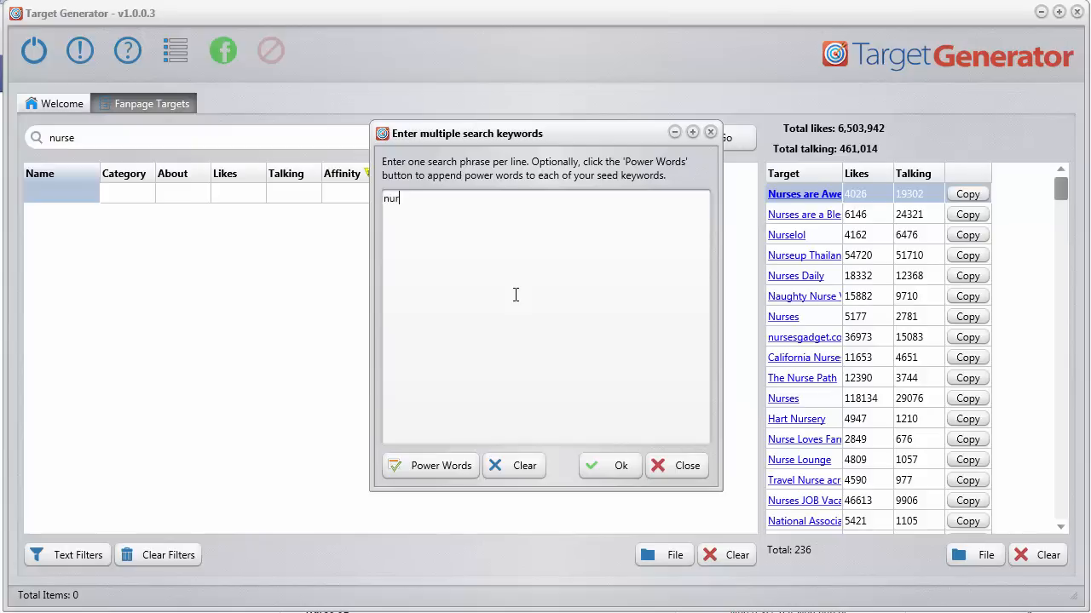
type("se")
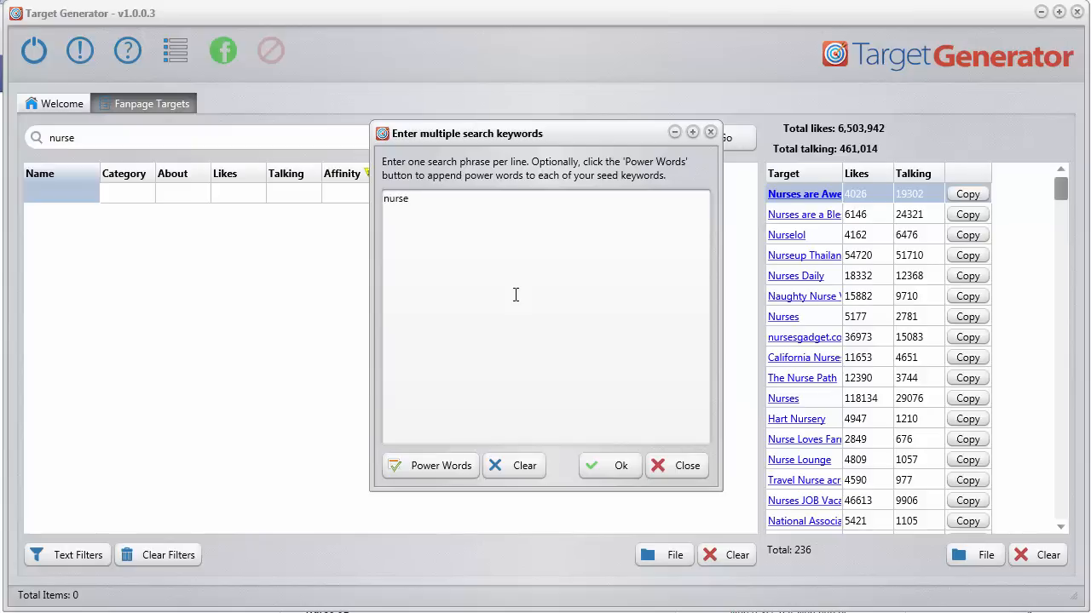
mouse_move(538, 330)
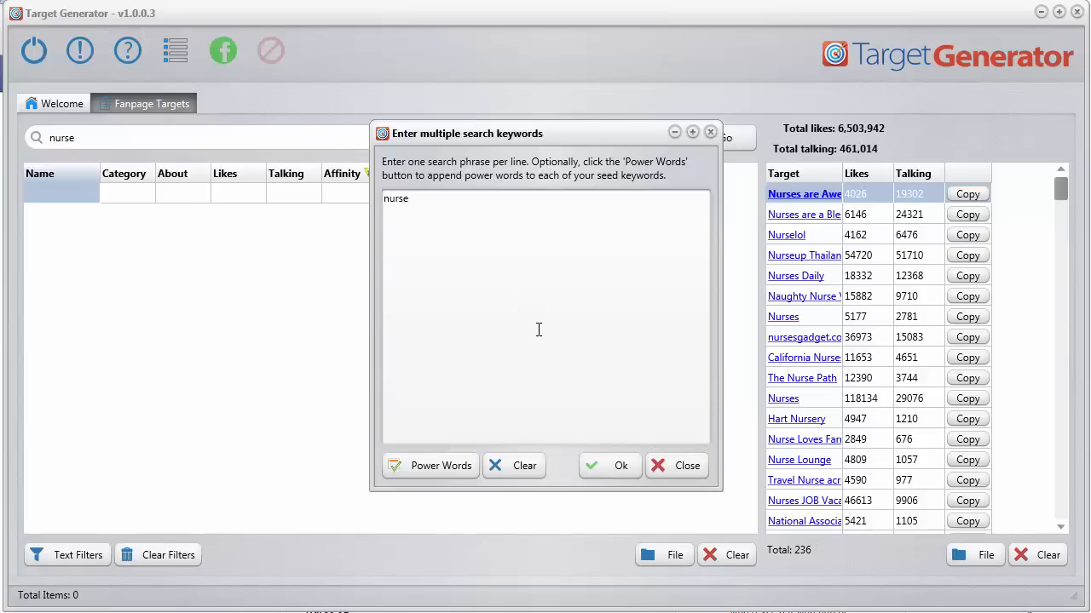
left_click(430, 465)
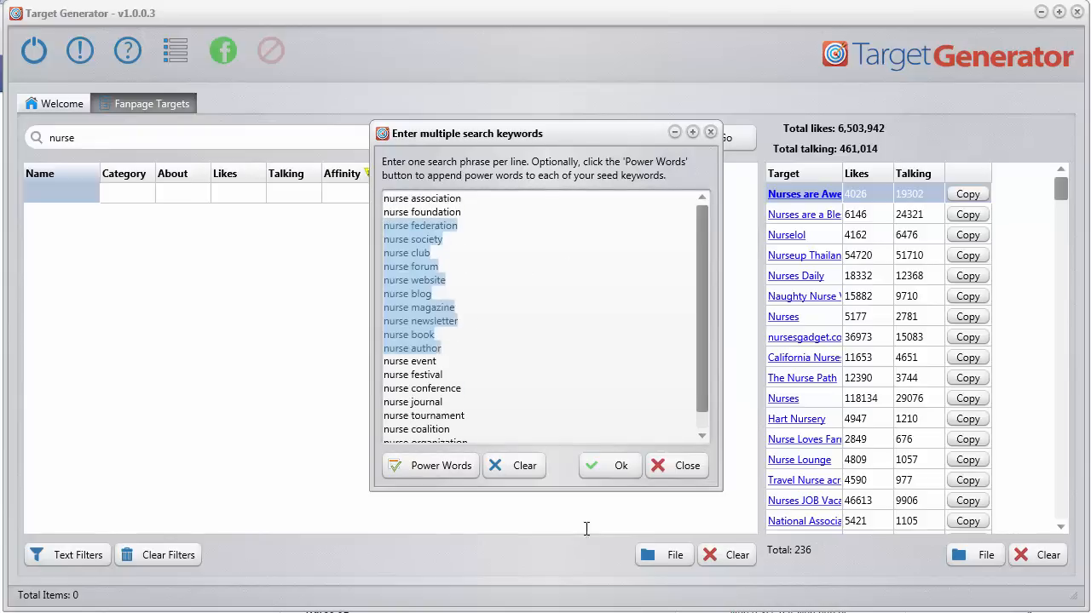
type("nurse union")
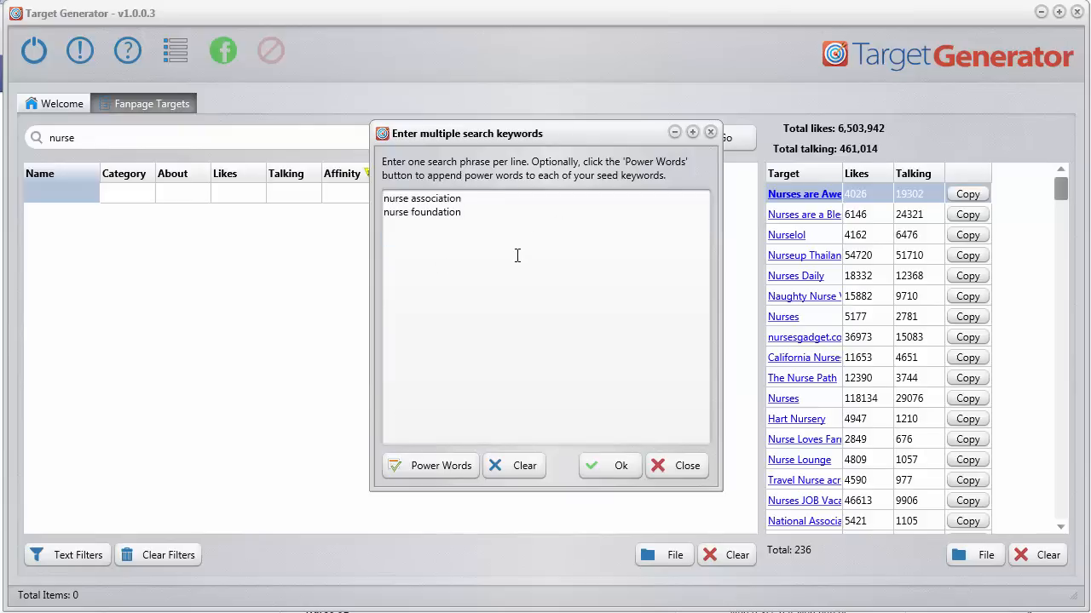
left_click(610, 466)
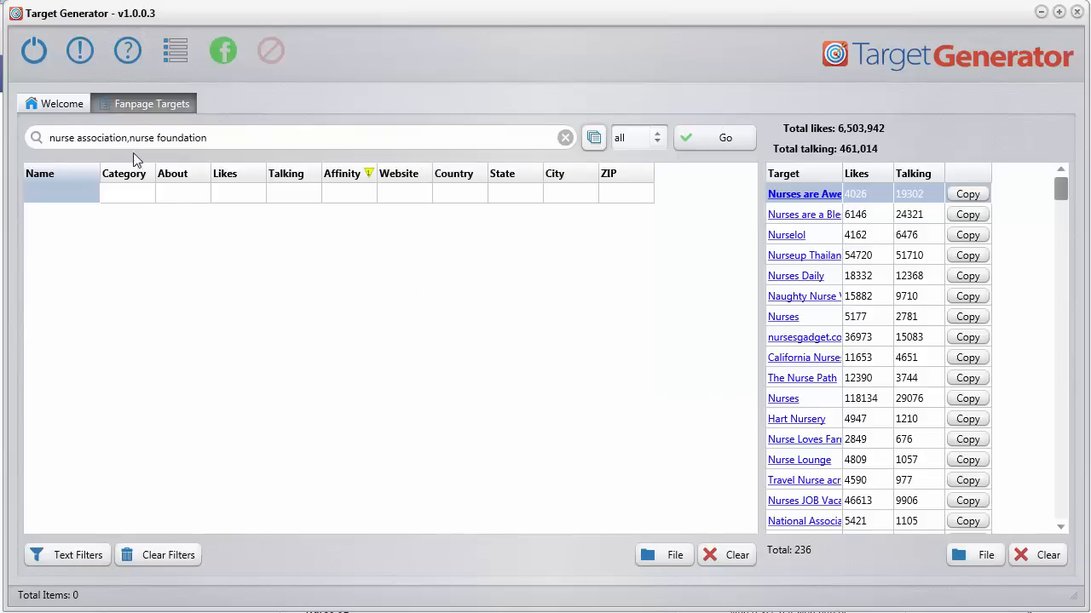
left_click(724, 137)
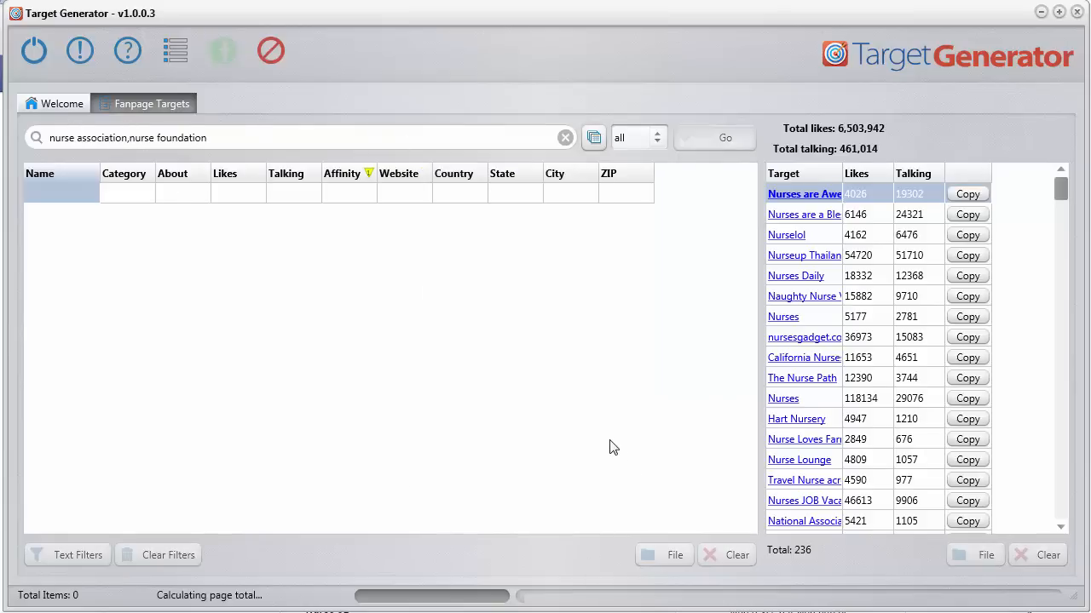
Let the two-keyword search load its result pages, reaching 429 fan pages.
left_click(723, 138)
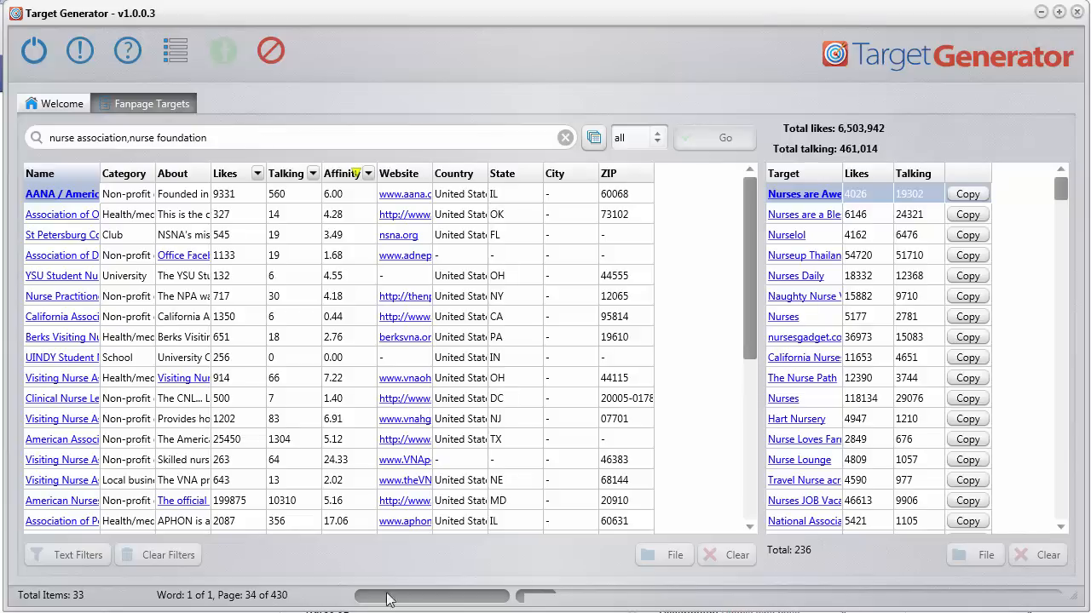
left_click(725, 137)
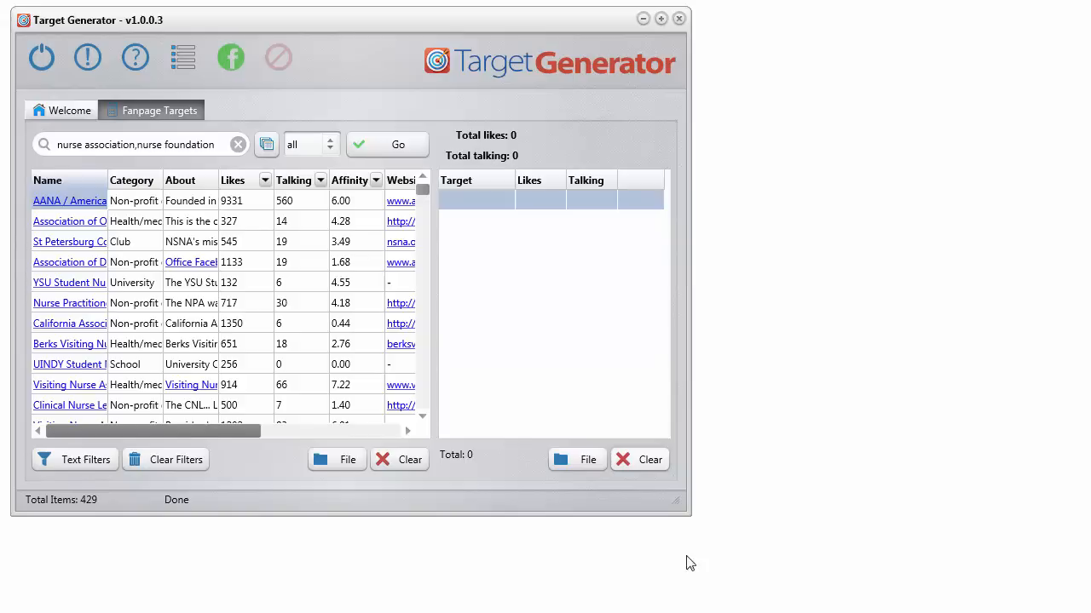
Resize the Target Generator window once the 429-page search completes.
left_click_drag(690, 511, 1060, 587)
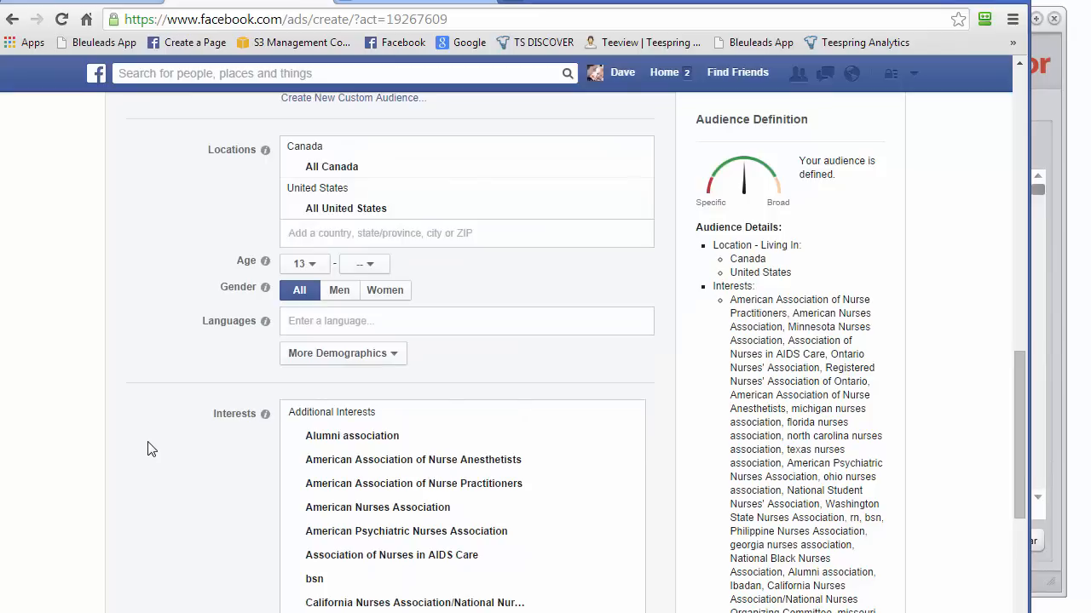
Scroll the Facebook ad audience down to the Interests box.
scroll("down", 3)
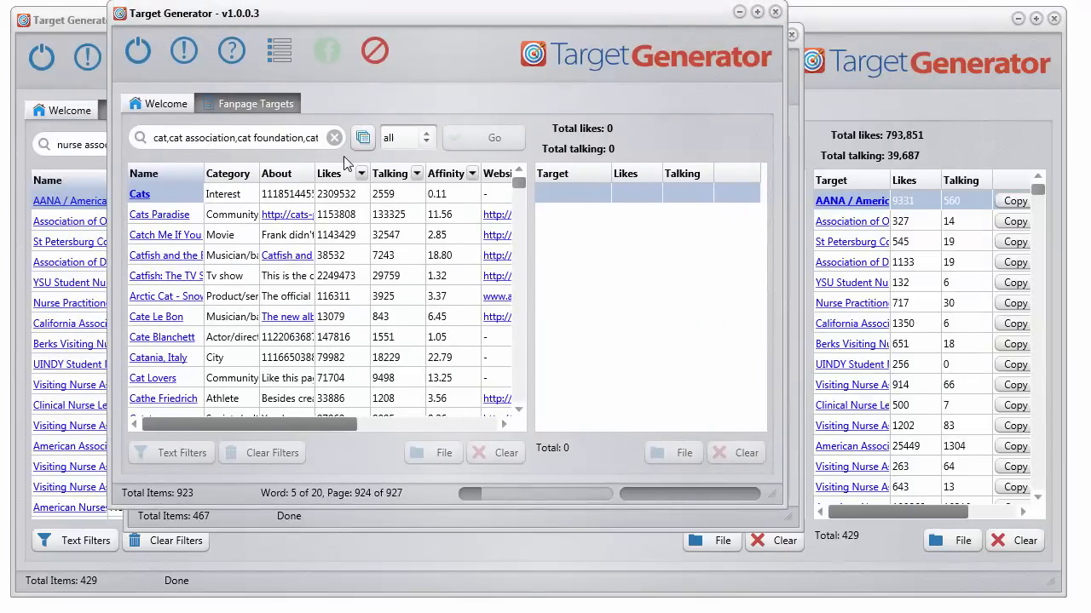
Start extra Target Generator windows running cat and dog keyword searches.
left_click(363, 137)
type("dog")
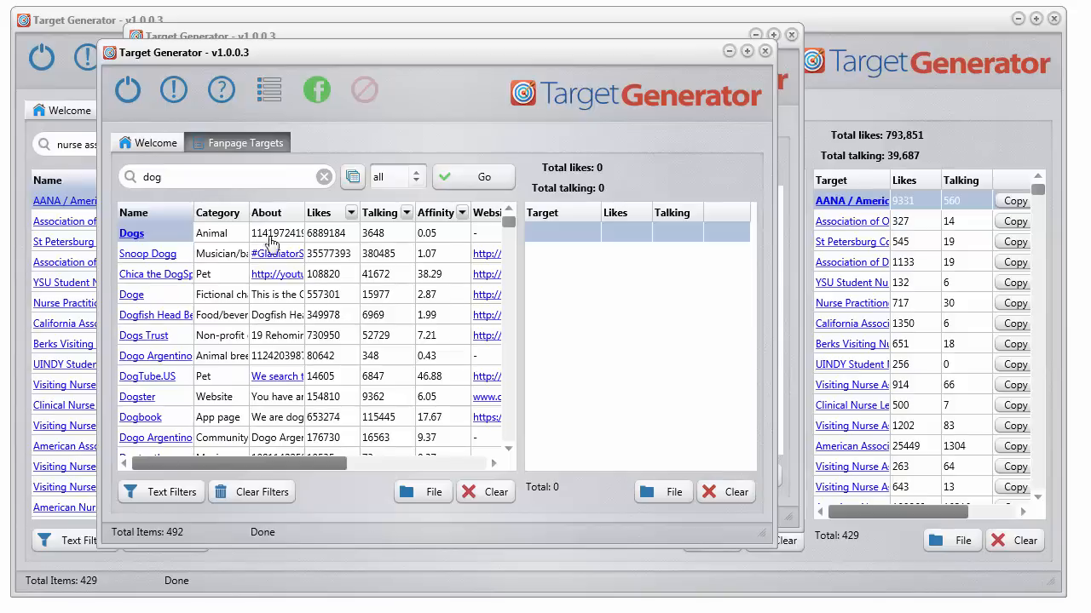
left_click(131, 232)
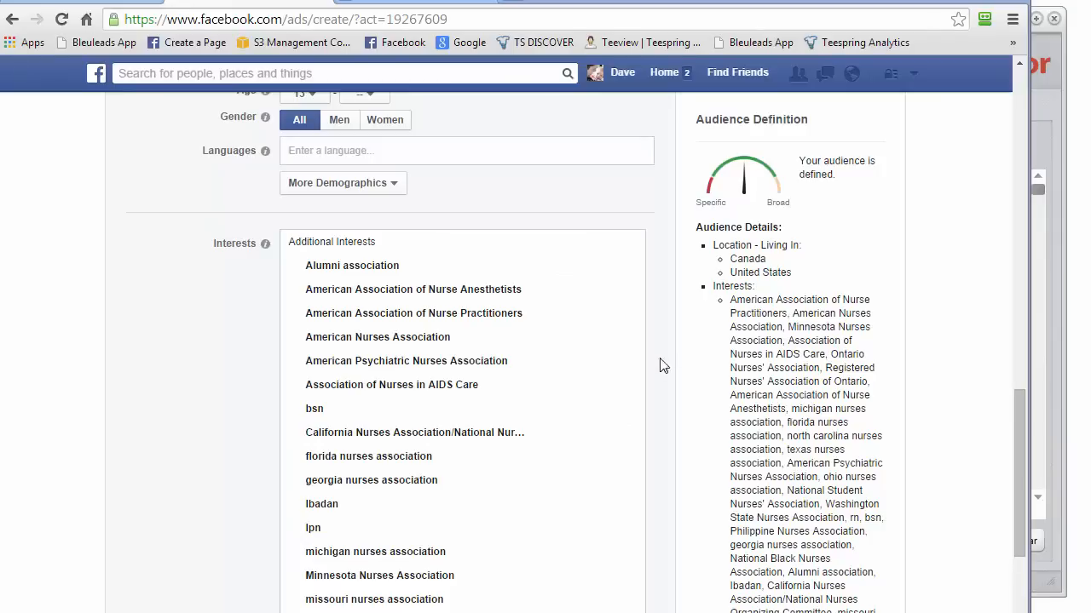
Right-click the emptied Interests field to bring up Paste.
right_click(324, 243)
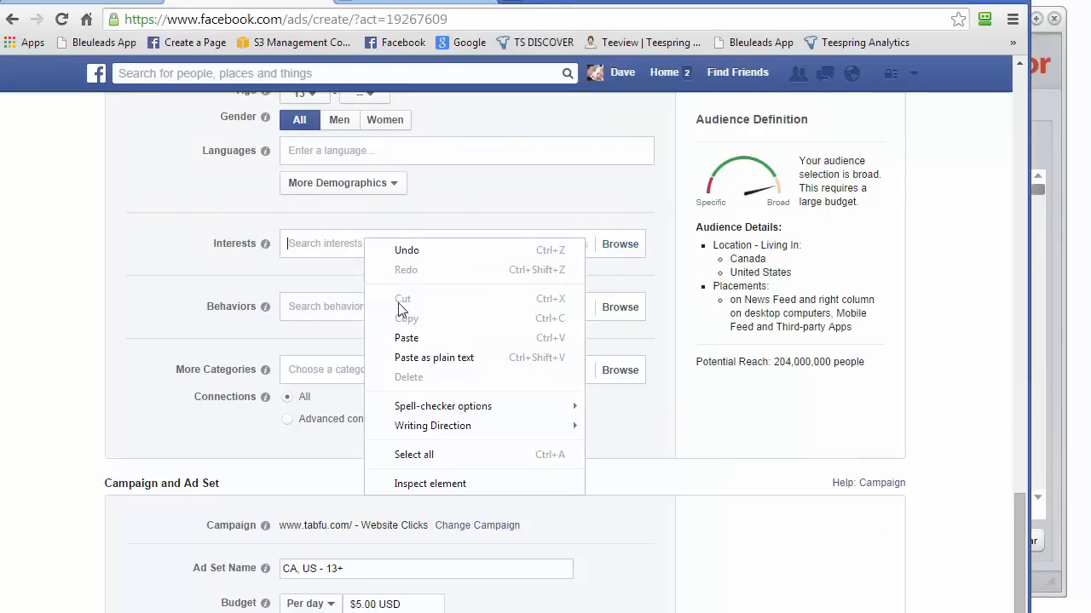